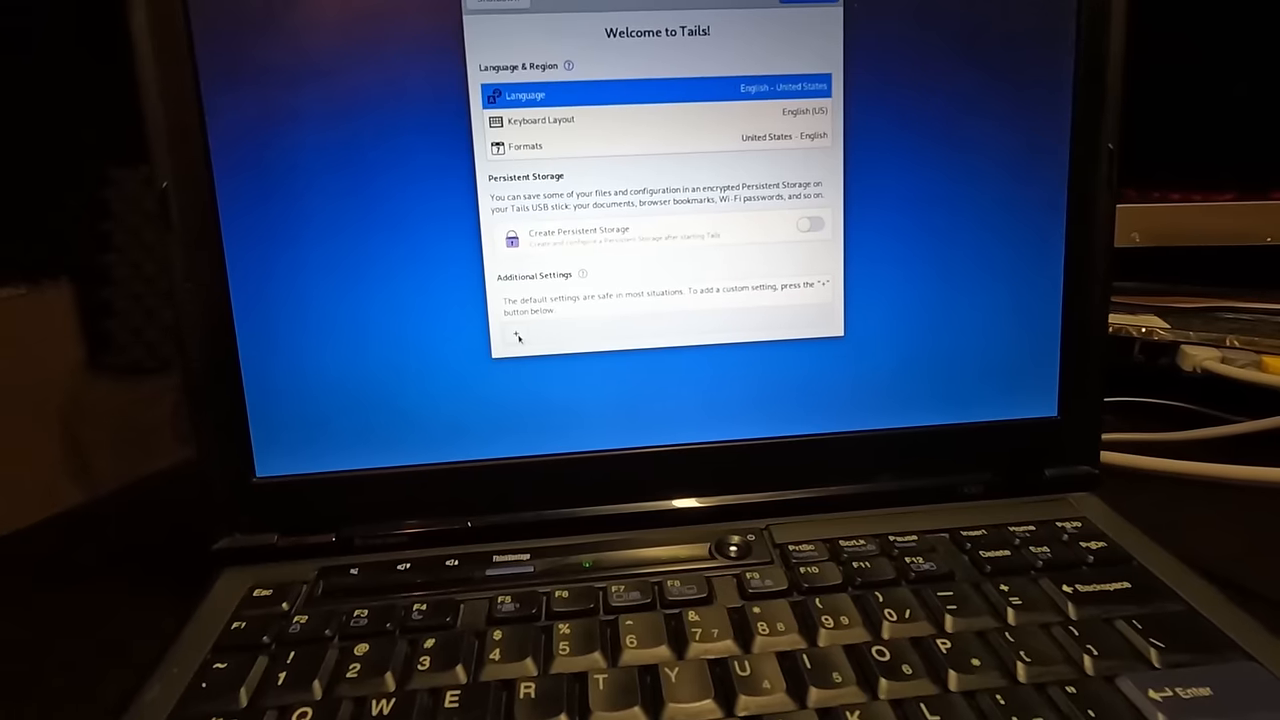
Step: Expand Additional Settings on the Welcome Screen, then start the Tails session
left_click(512, 337)
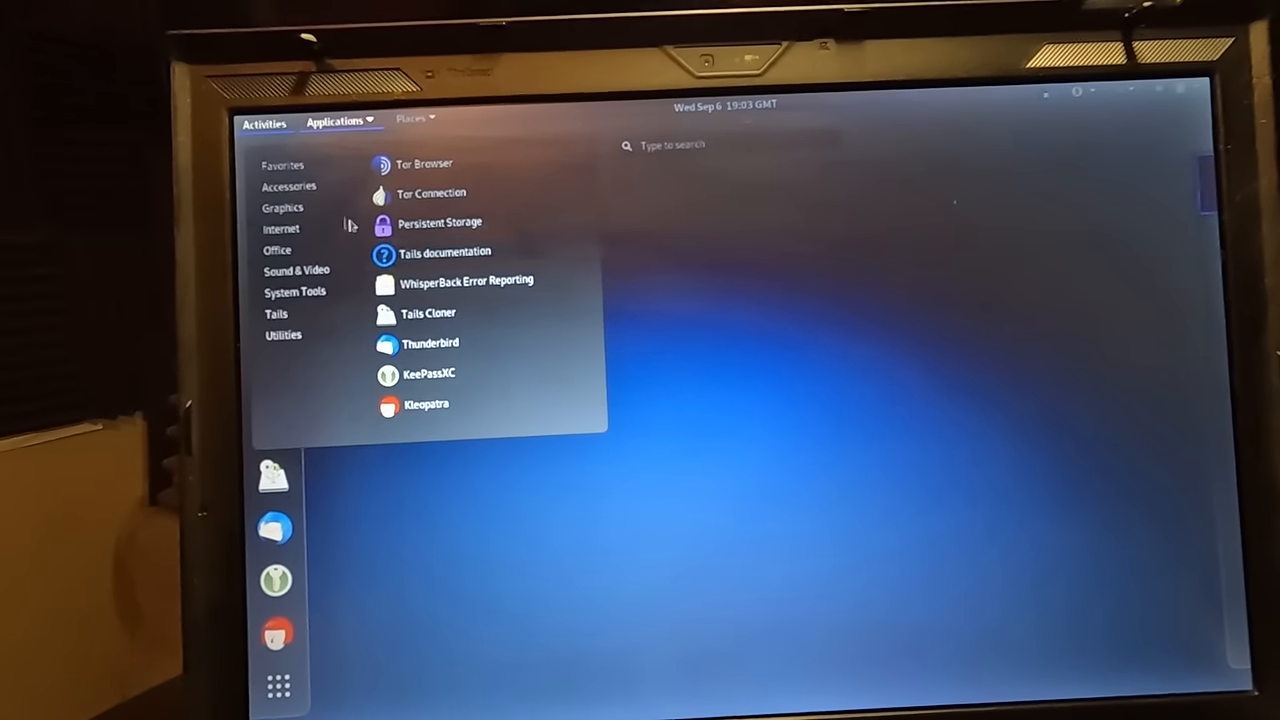
Step: Browse the Favorites and Tails categories in the Applications menu
left_click(296, 270)
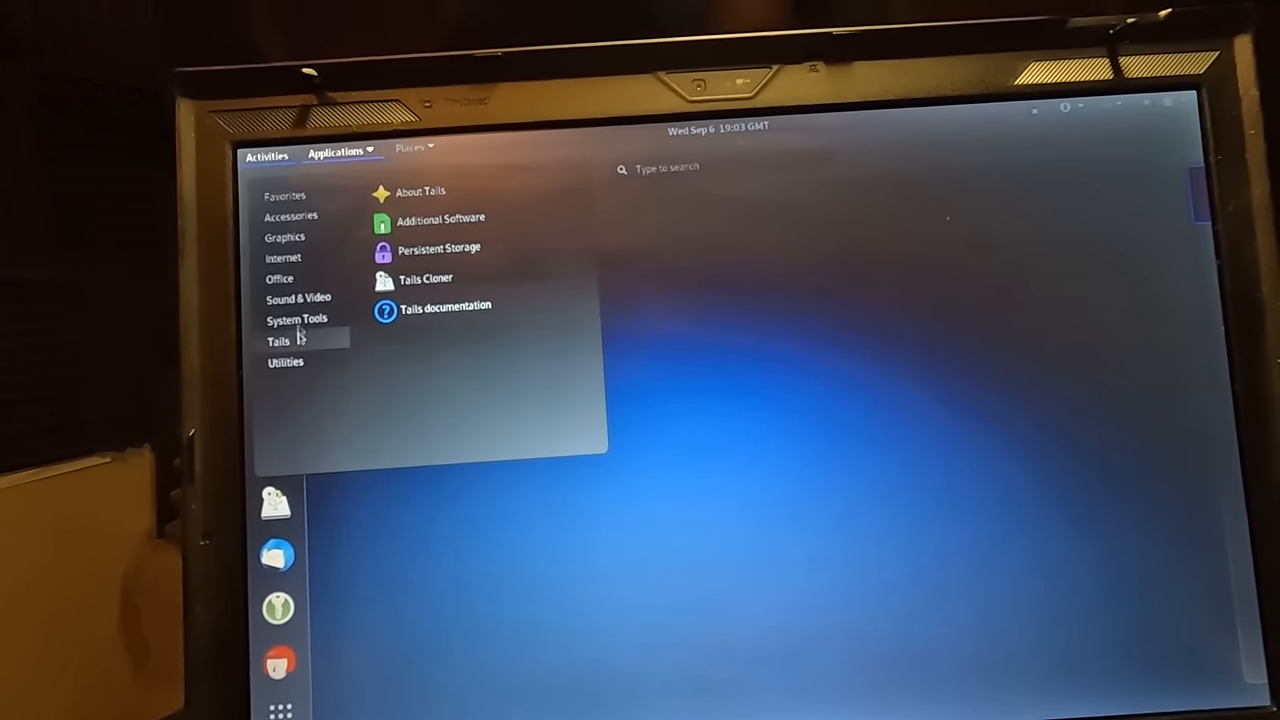
left_click(296, 318)
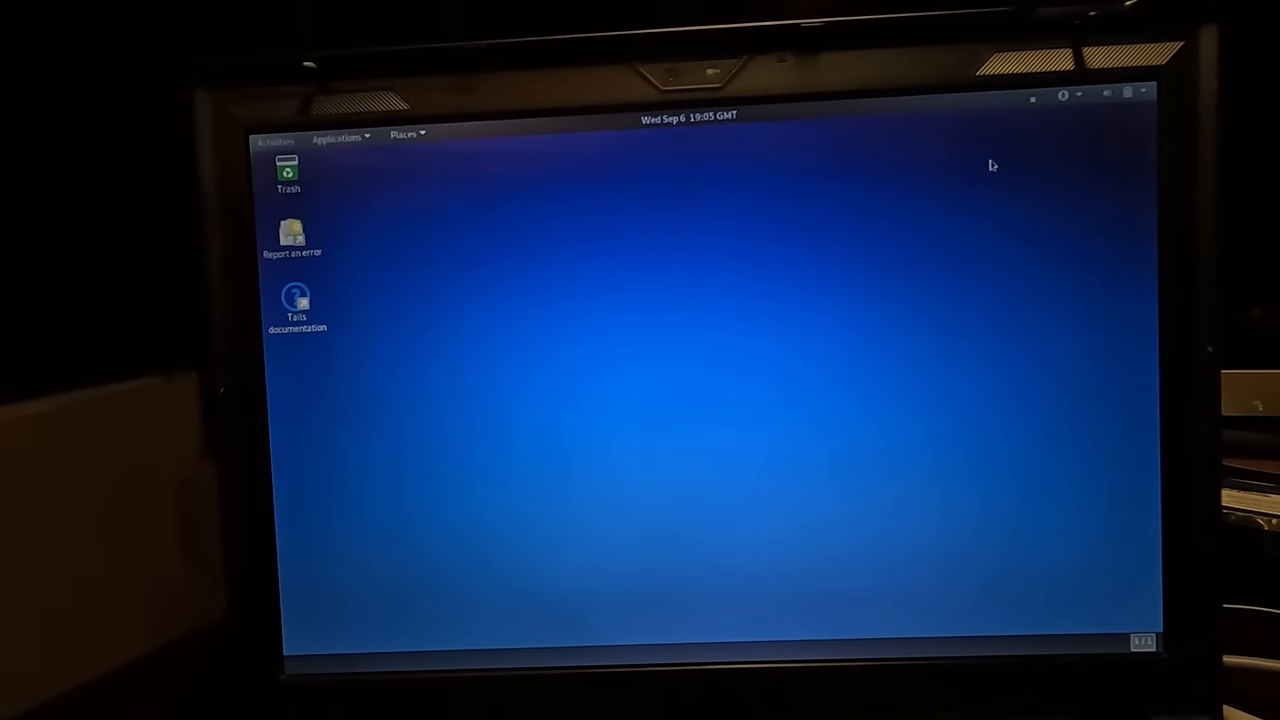
Step: Search Activities for 'set' to launch Settings and view the About page
left_click(1056, 100)
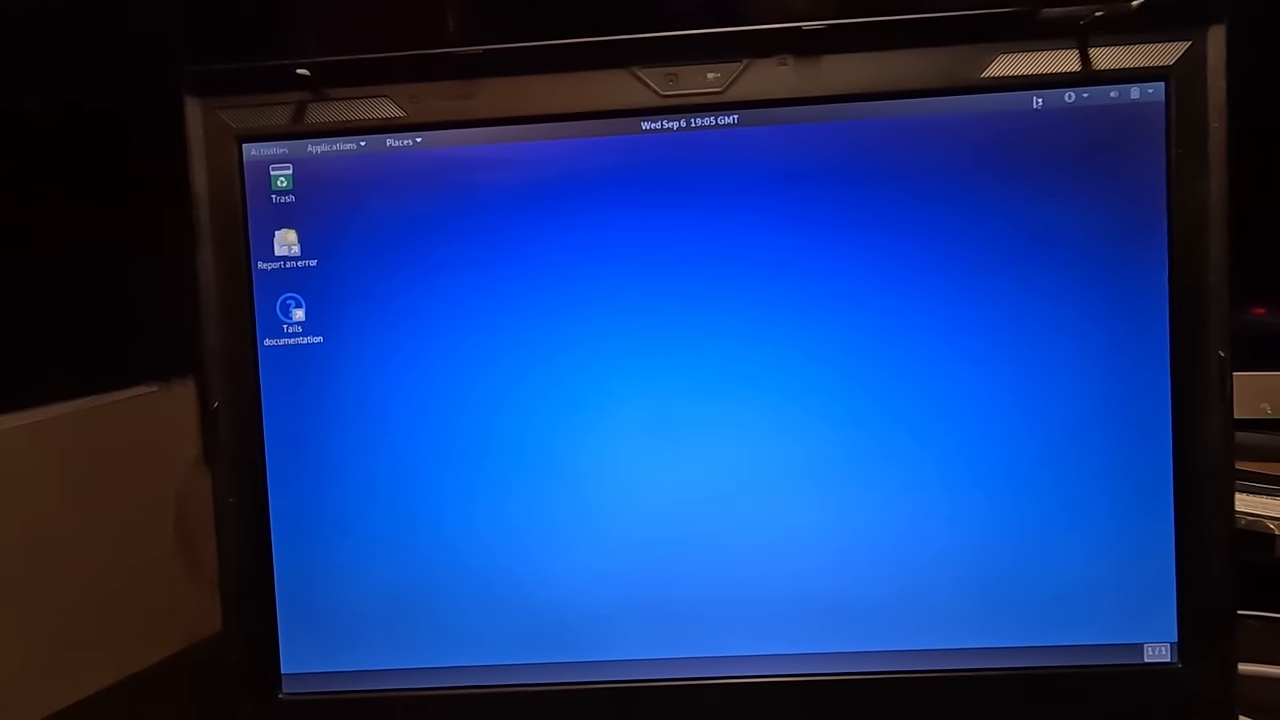
left_click(1076, 97)
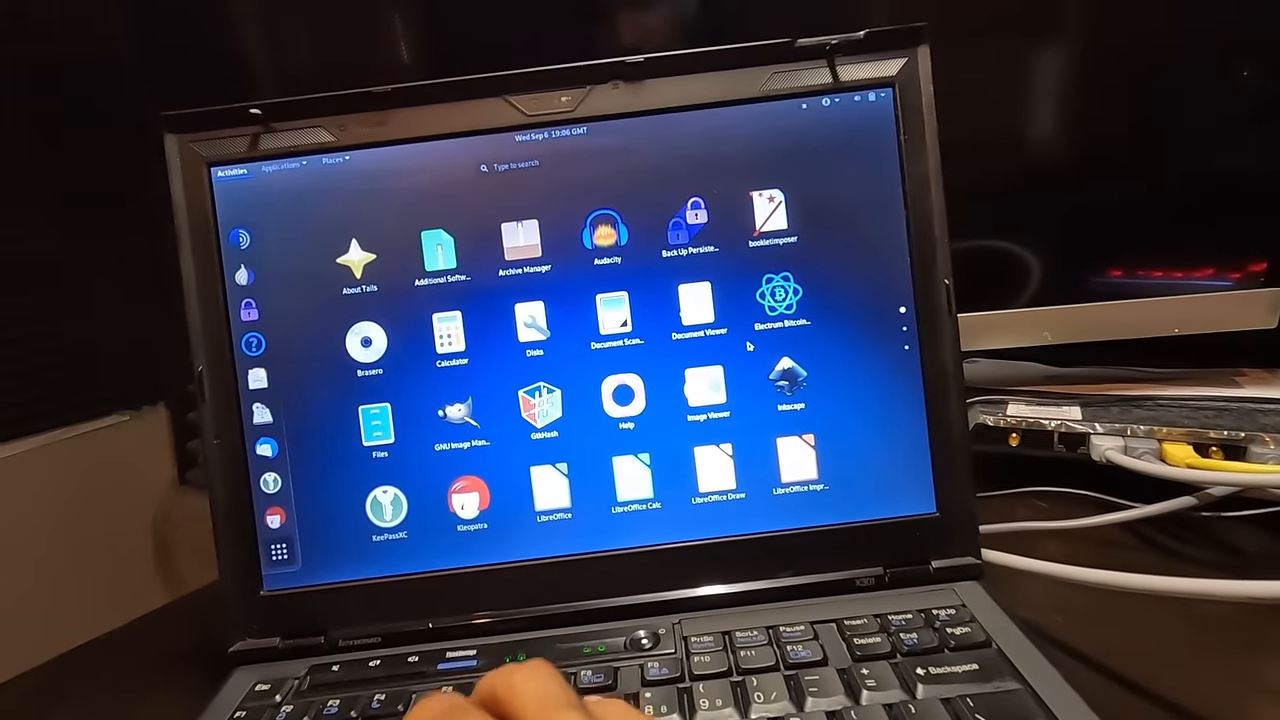
type("set")
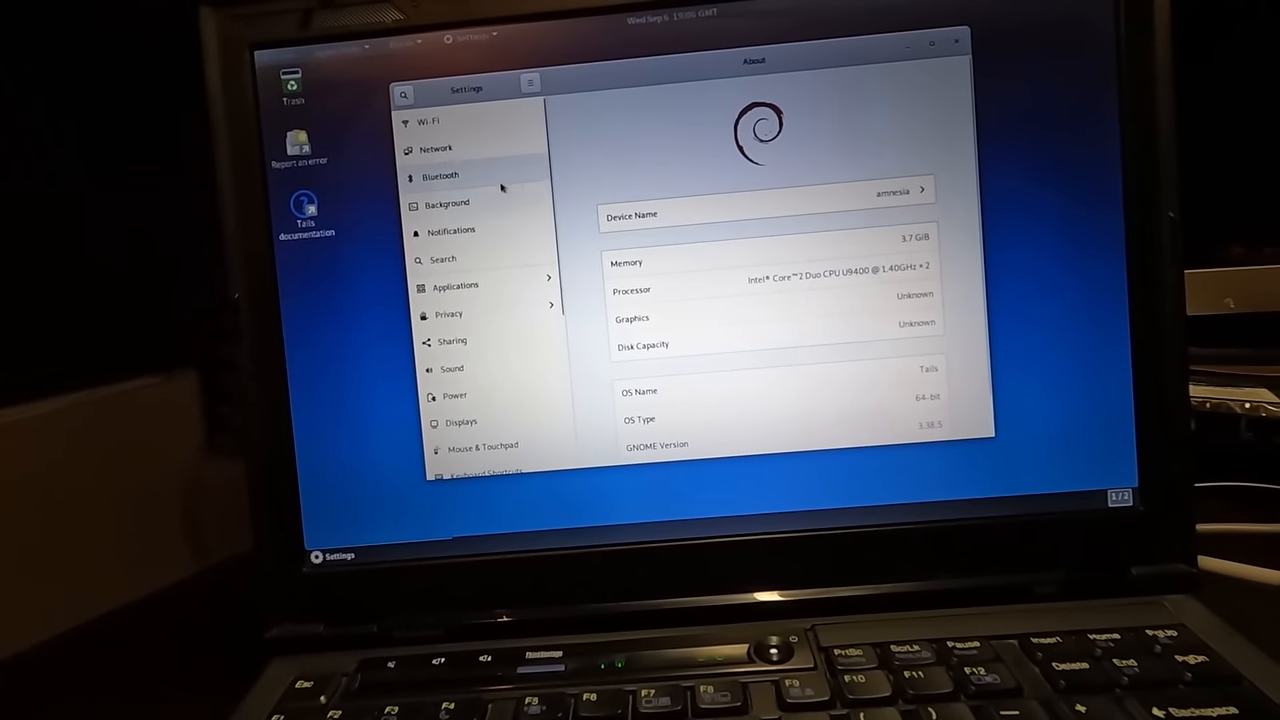
left_click(439, 148)
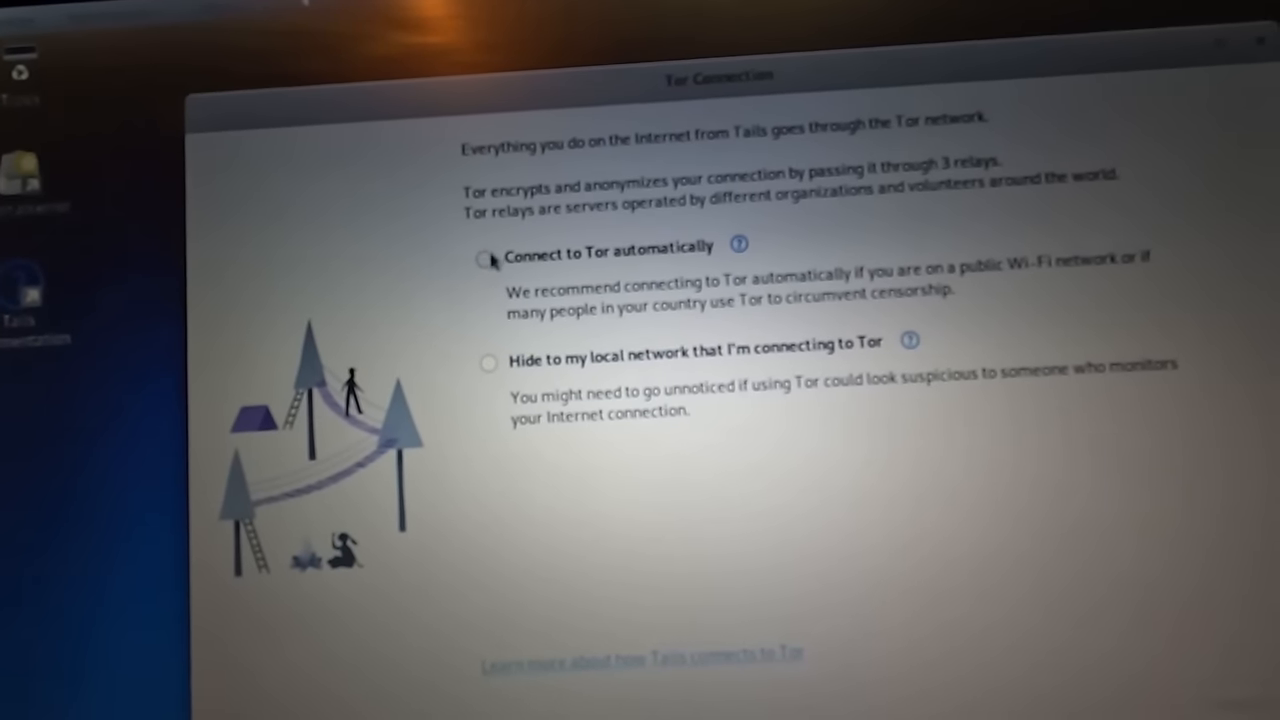
Step: Toggle 'Connect to Tor automatically' and 'Hide to my local network', ending on automatic
left_click(485, 260)
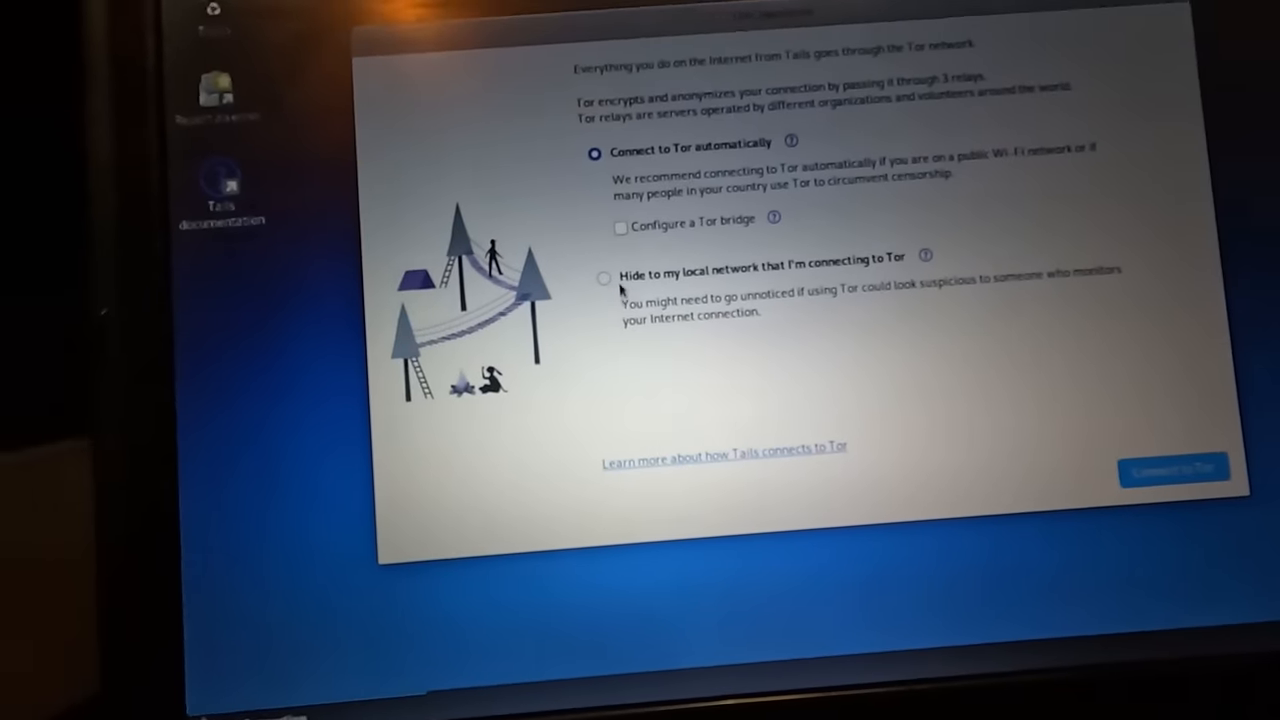
left_click(599, 278)
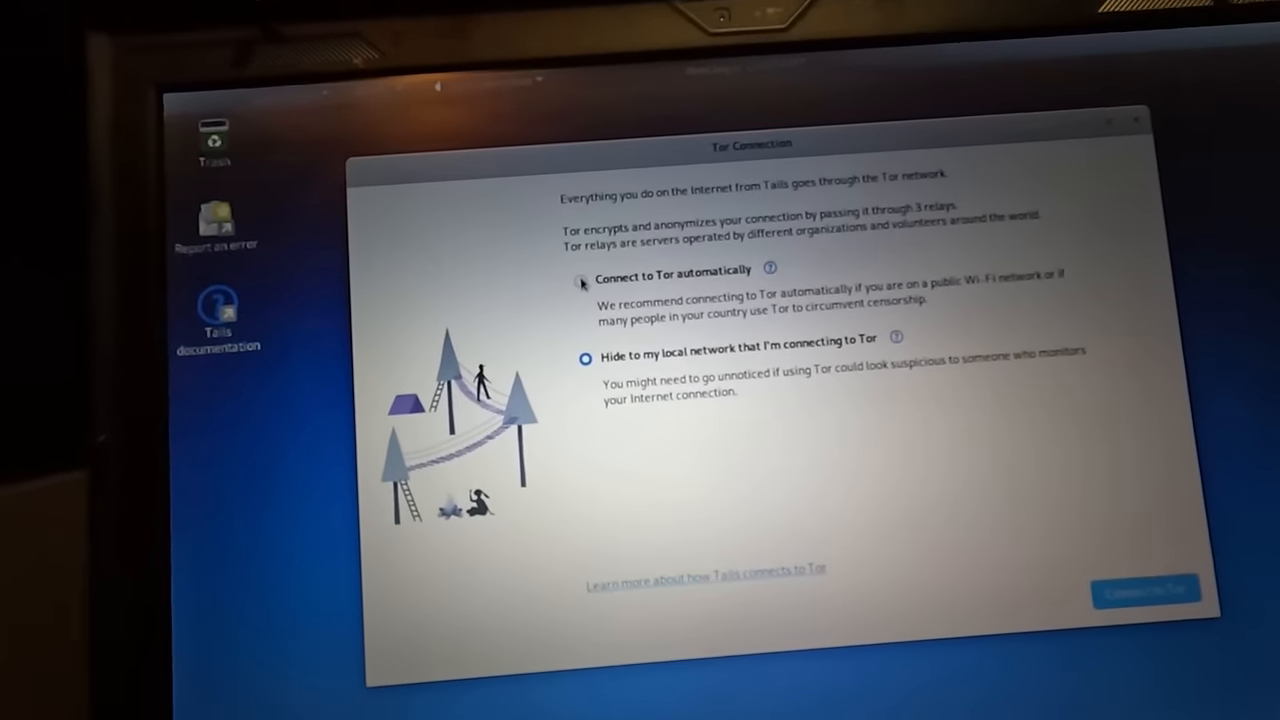
left_click(581, 284)
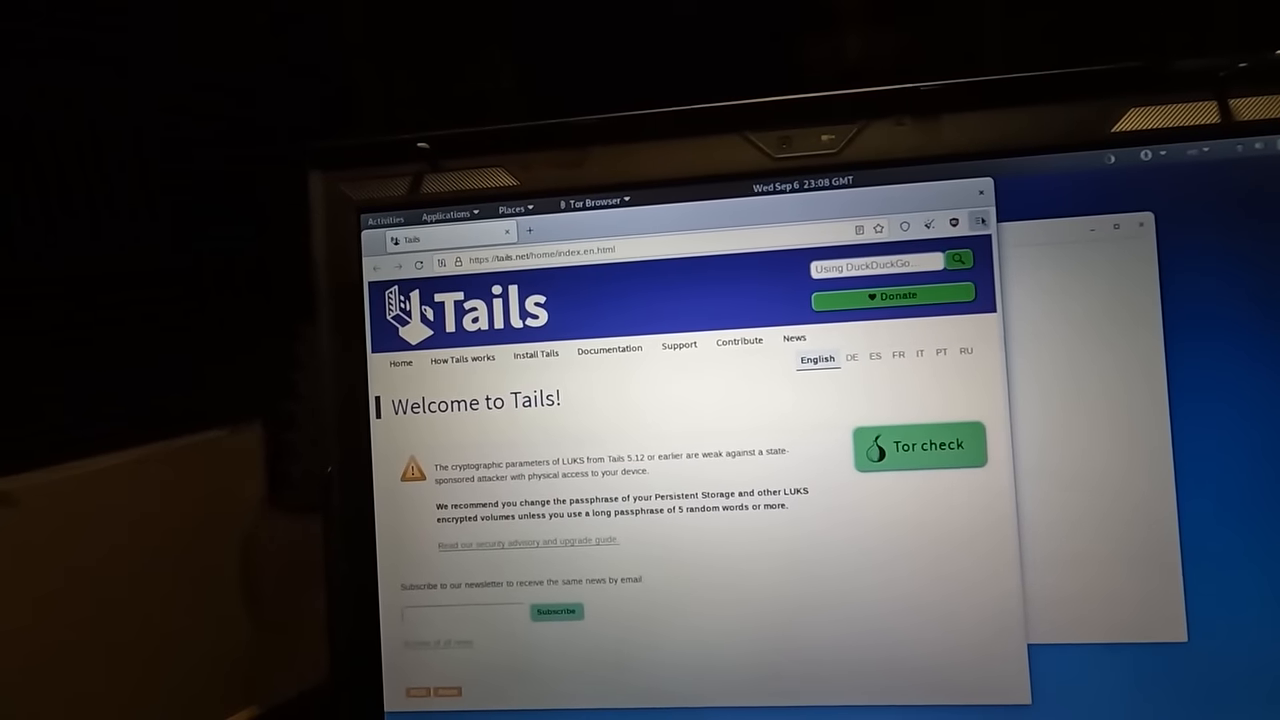
Step: Open Tor Browser Settings from the main menu and scroll through the General section
left_click(979, 223)
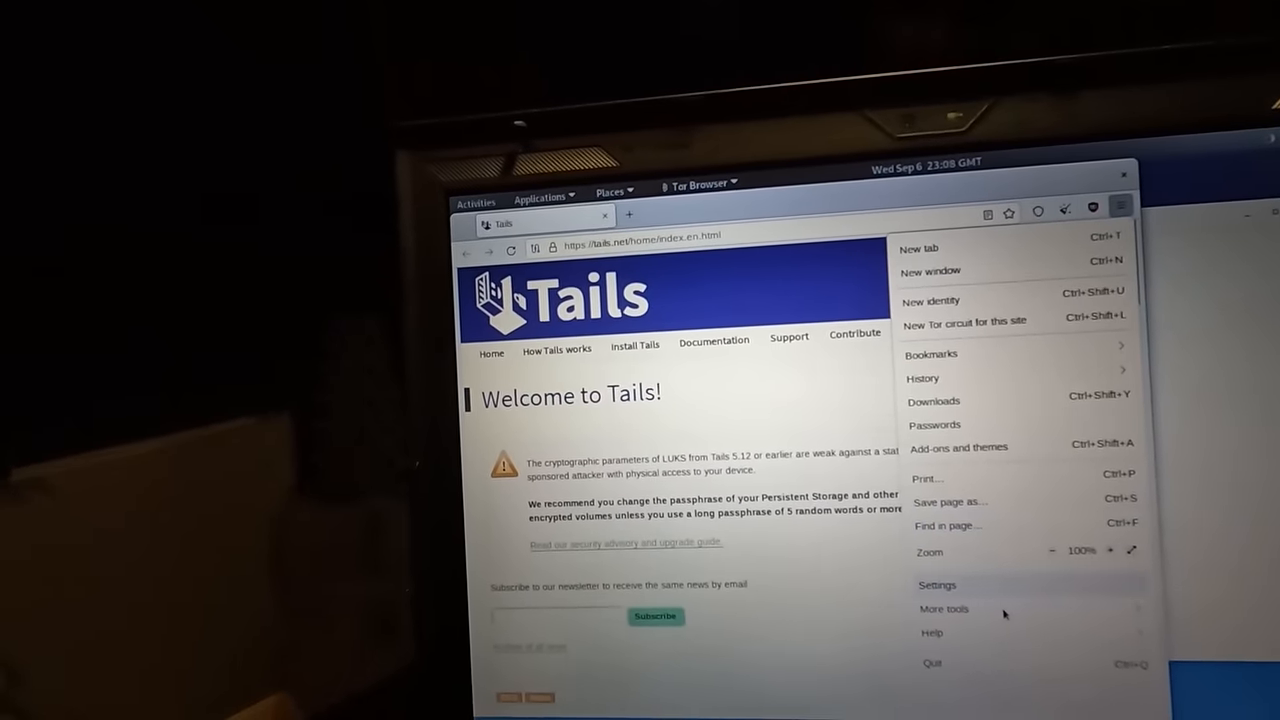
left_click(939, 586)
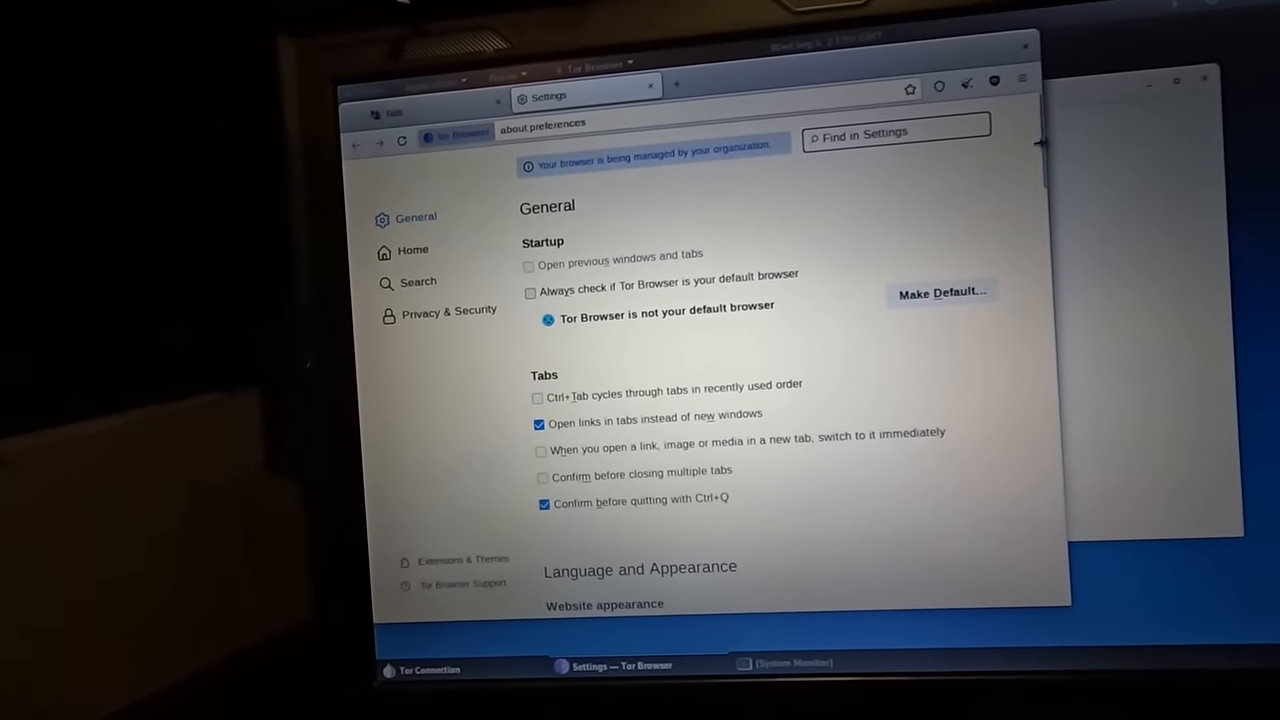
scroll("down", 3)
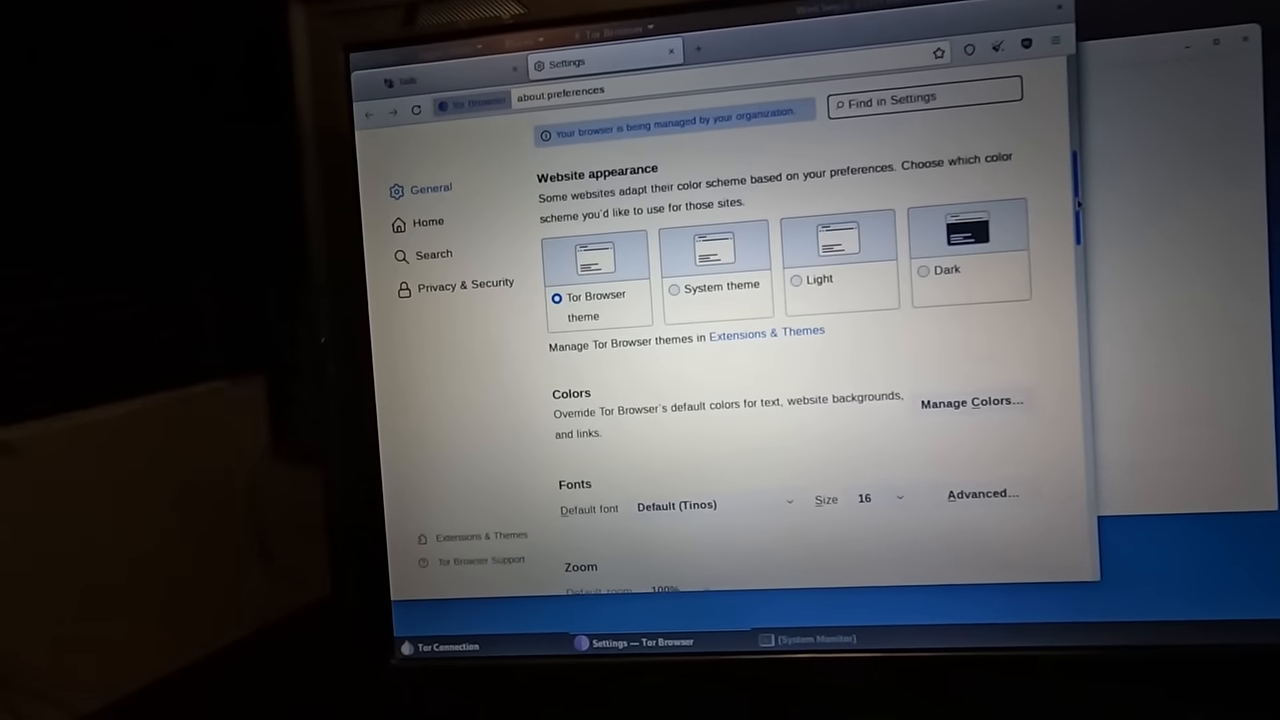
scroll("down", 3)
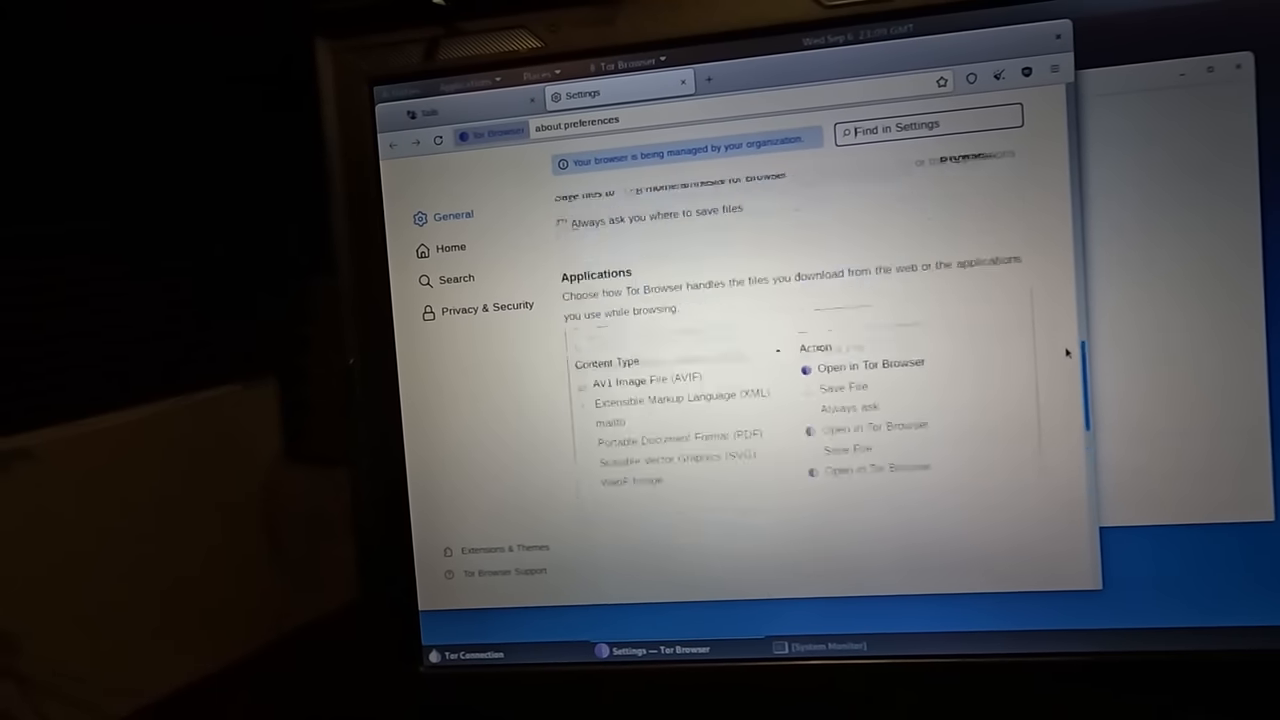
scroll("up", 3)
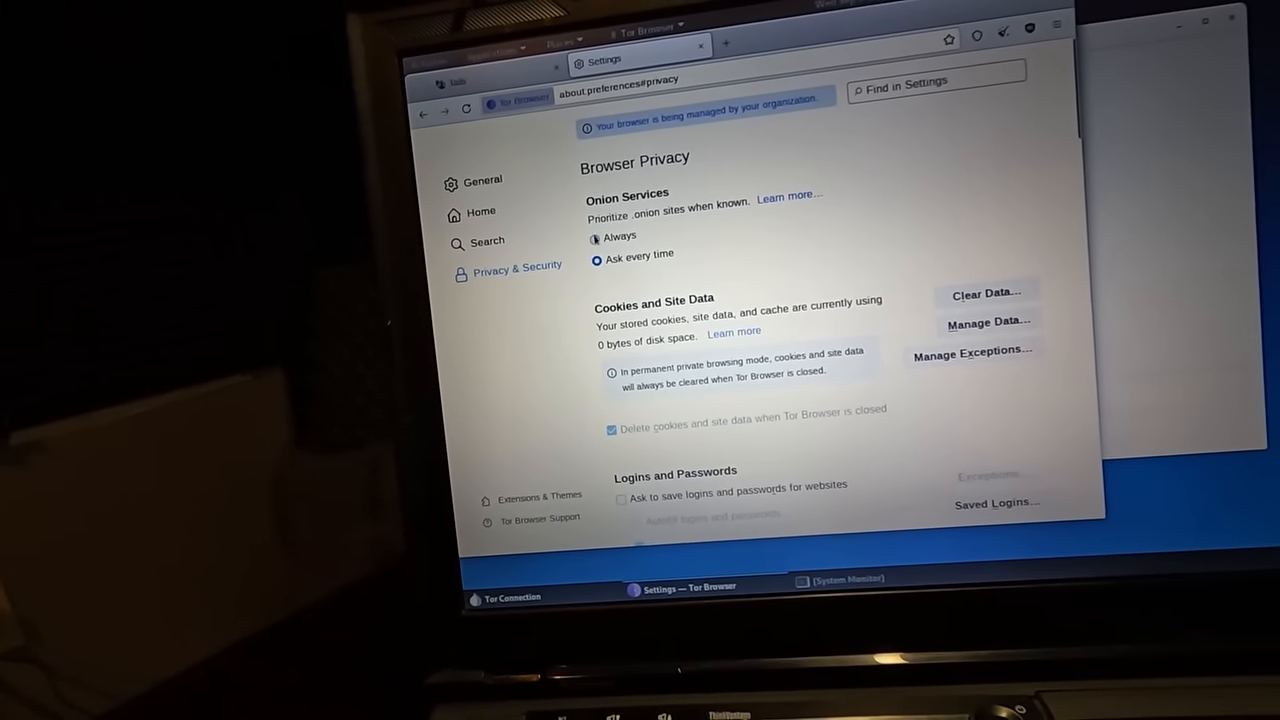
Step: Set Onion Services to Always prioritize .onion sites and the security level to Safest
left_click(593, 236)
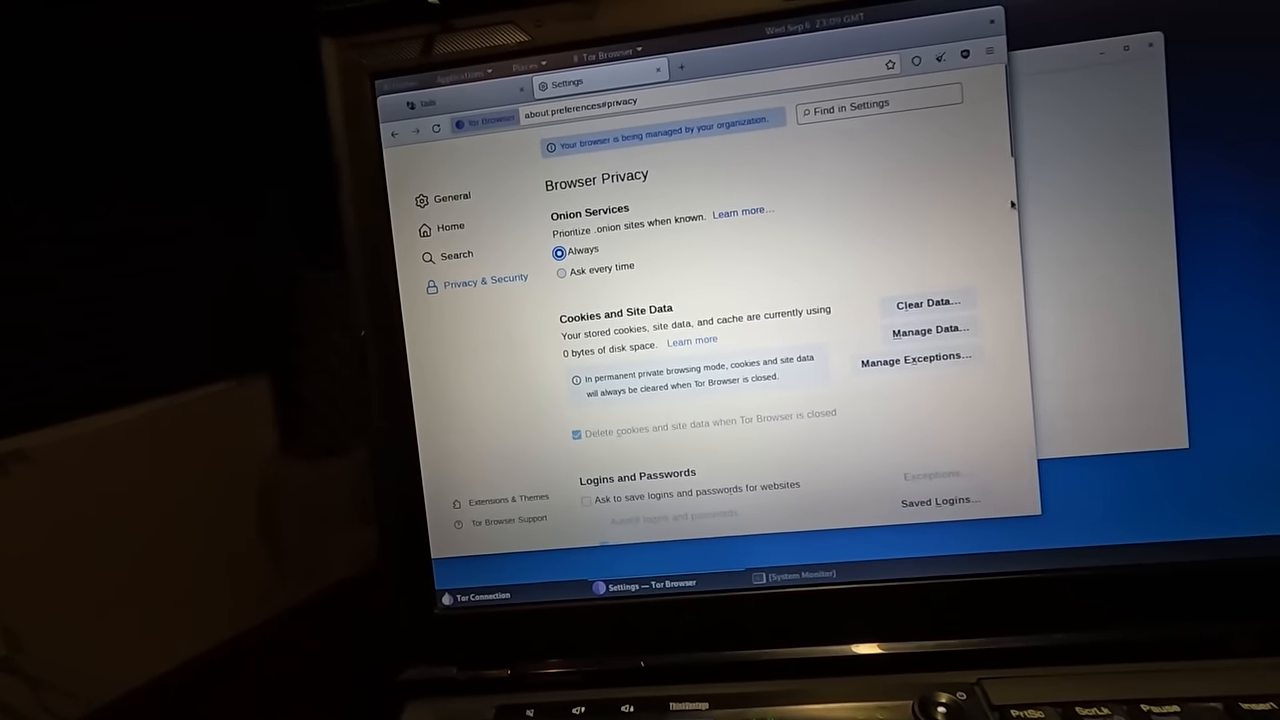
scroll("down", 3)
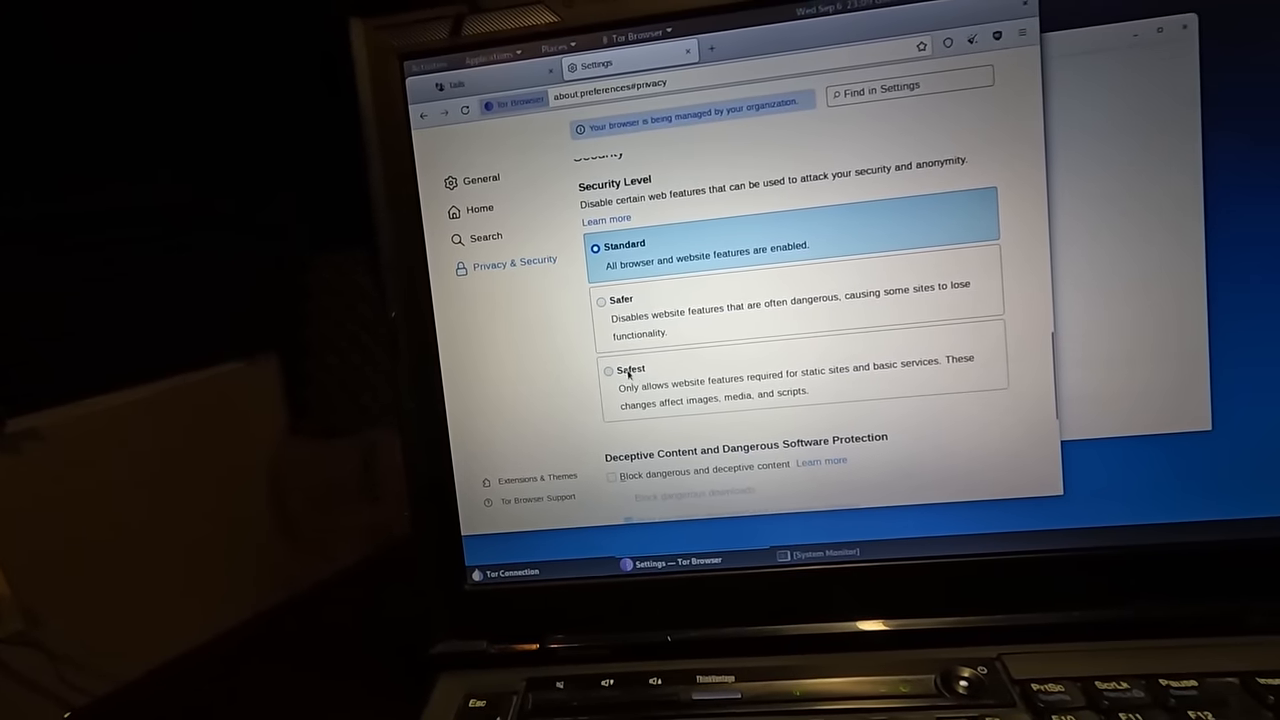
left_click(608, 370)
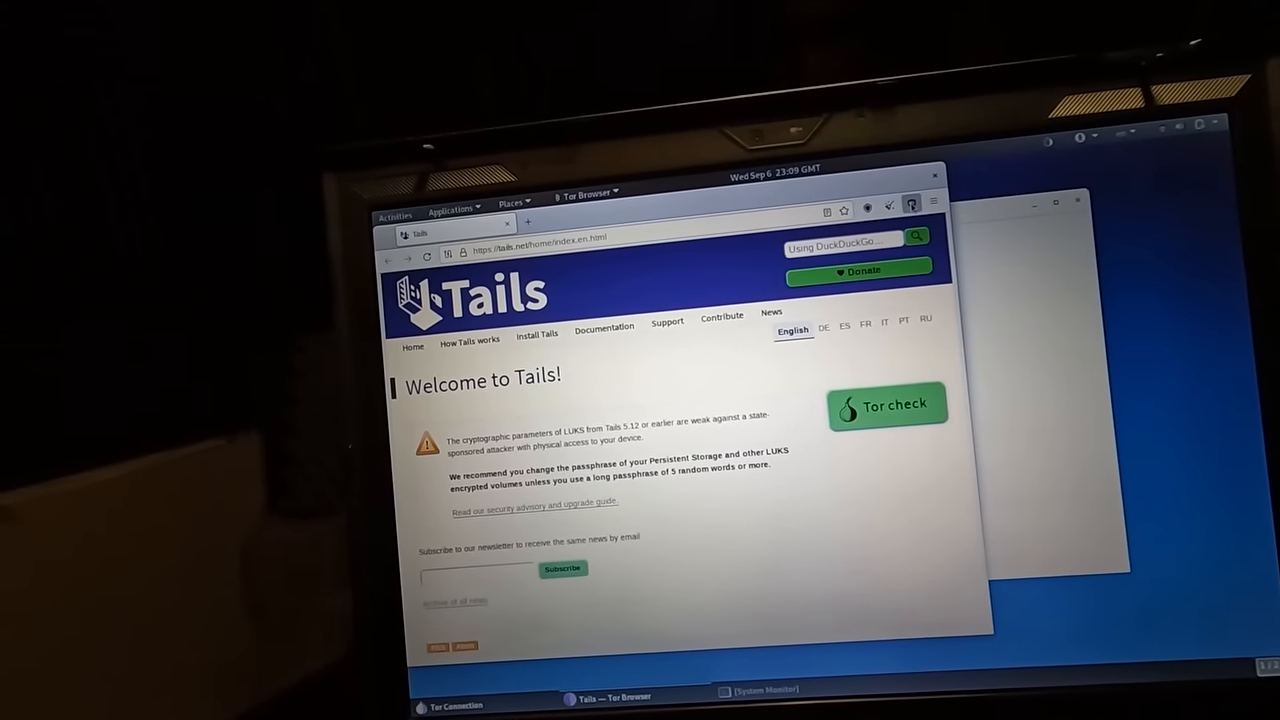
left_click(868, 208)
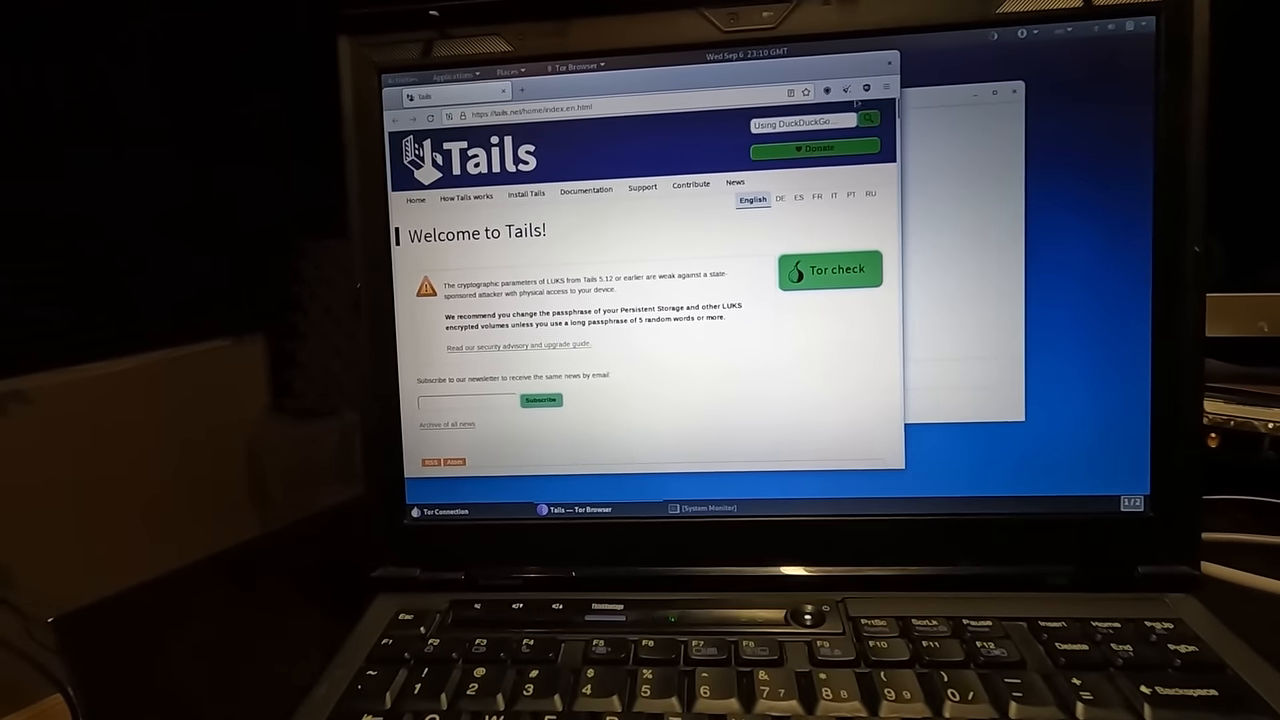
left_click(874, 90)
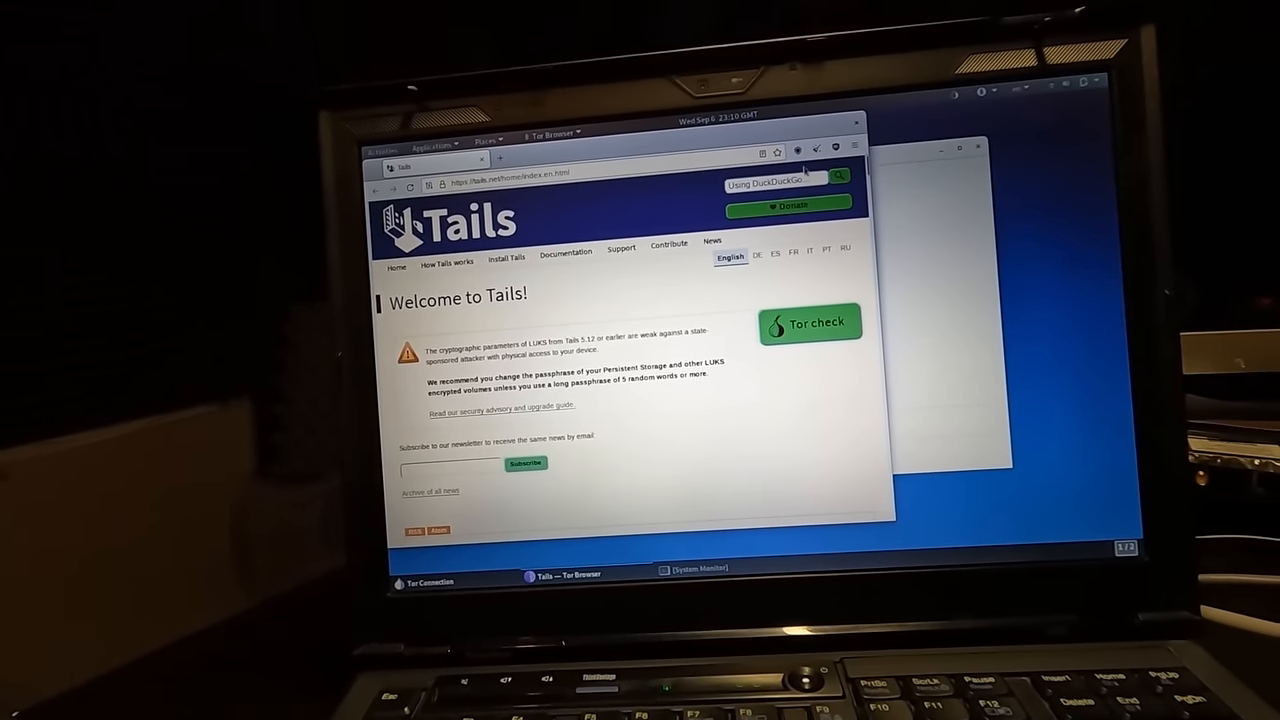
left_click(822, 148)
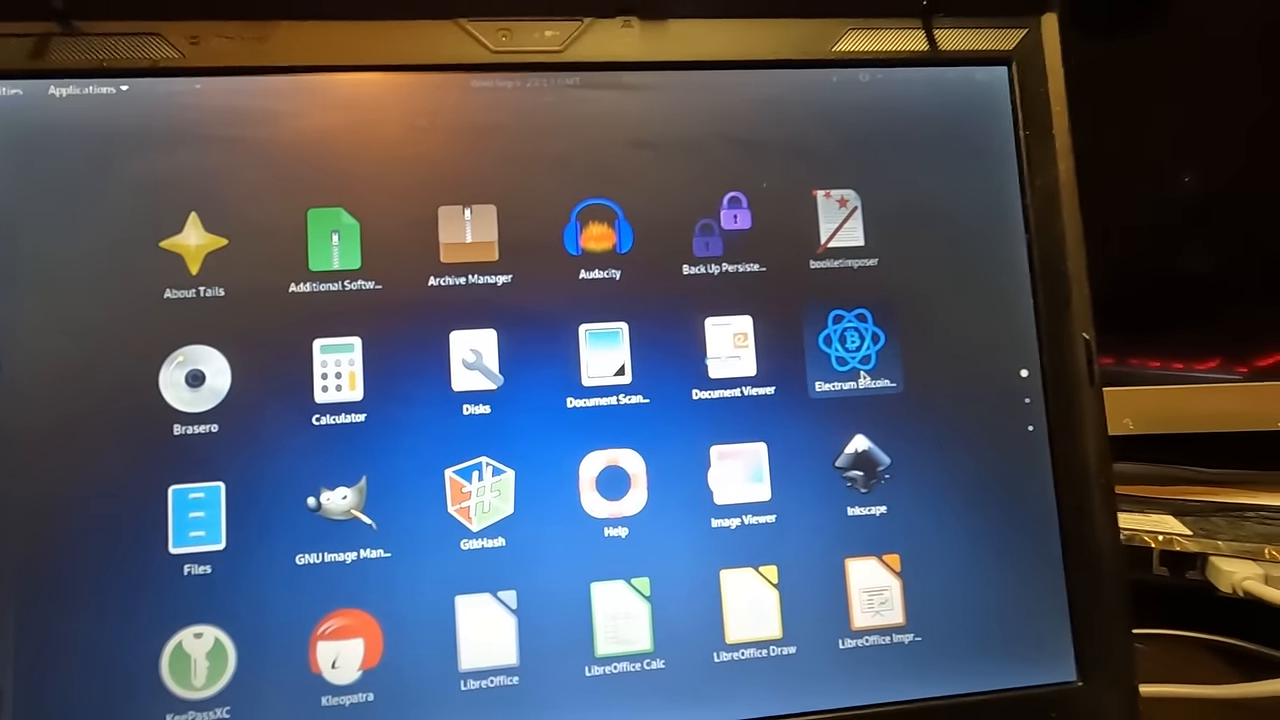
Step: Scroll through the Show Applications grid of installed apps
scroll("down", 3)
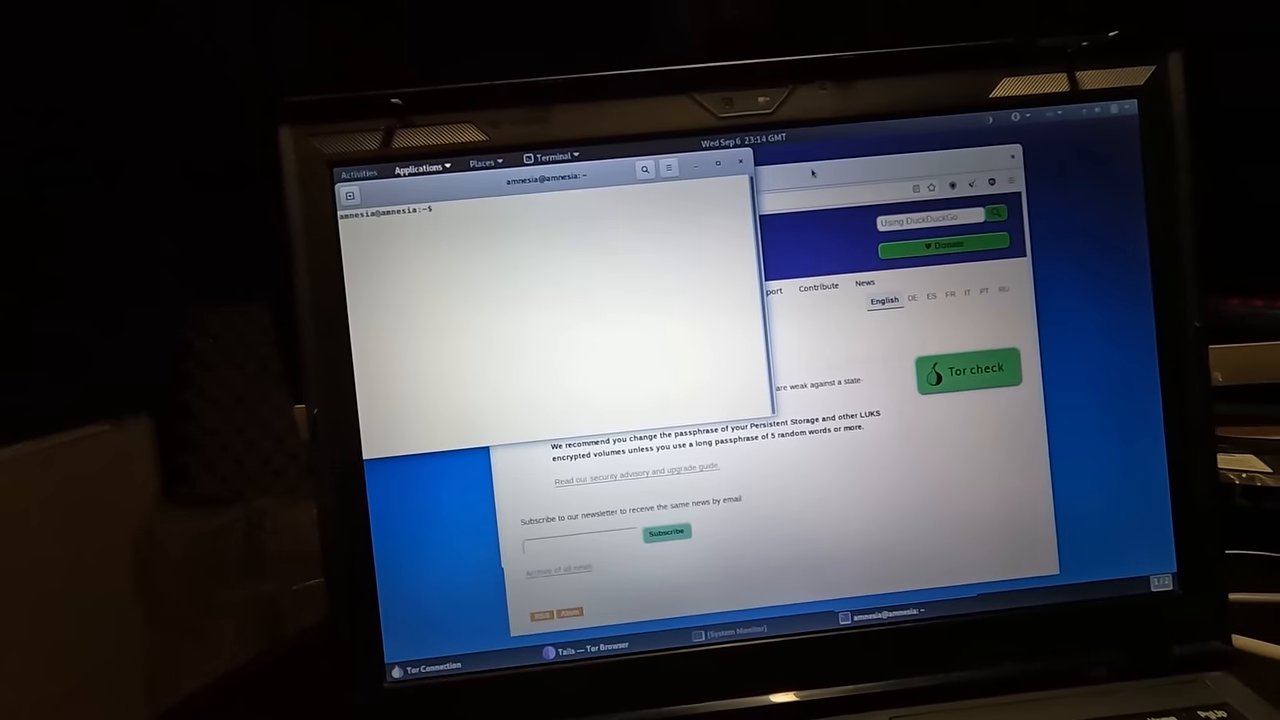
Step: Run 'curl ifconfig.me' in Terminal to show the Tor exit IP address
type("curl ifconfig.me")
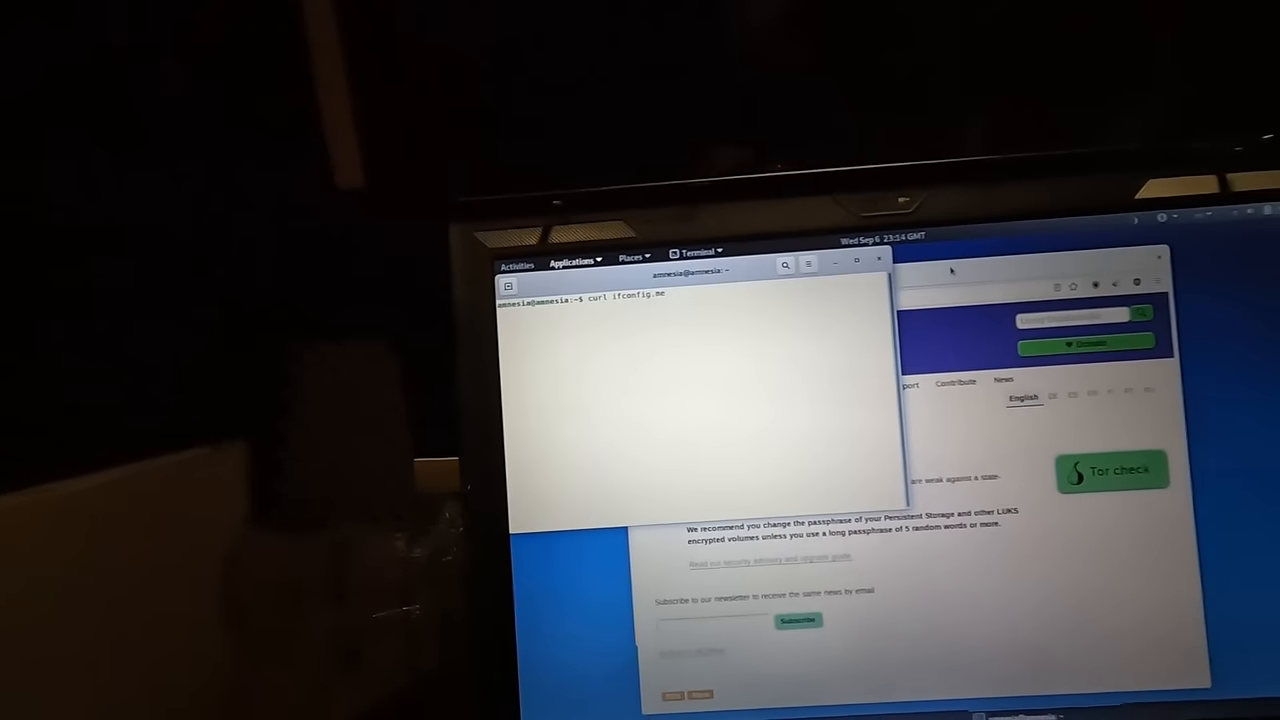
key("Return")
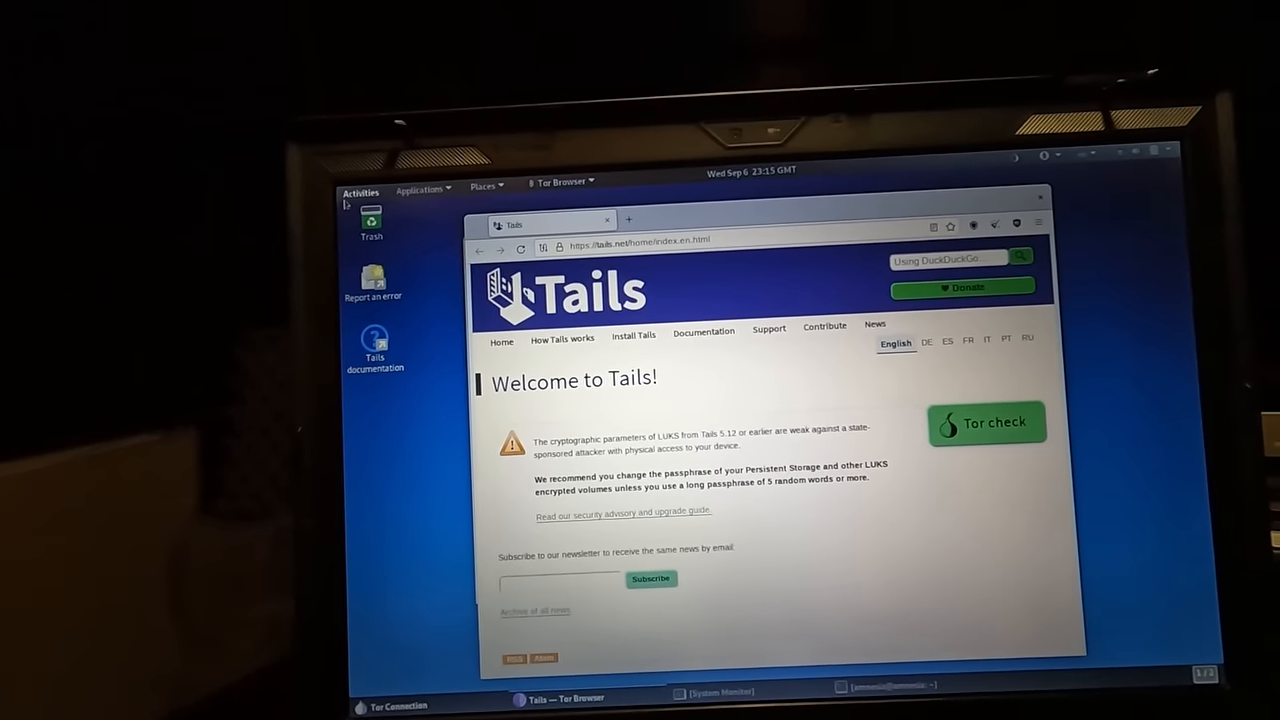
Step: Open the Activities overview showing Terminal, System Monitor, Tor Connection and Tor Browser
left_click(359, 191)
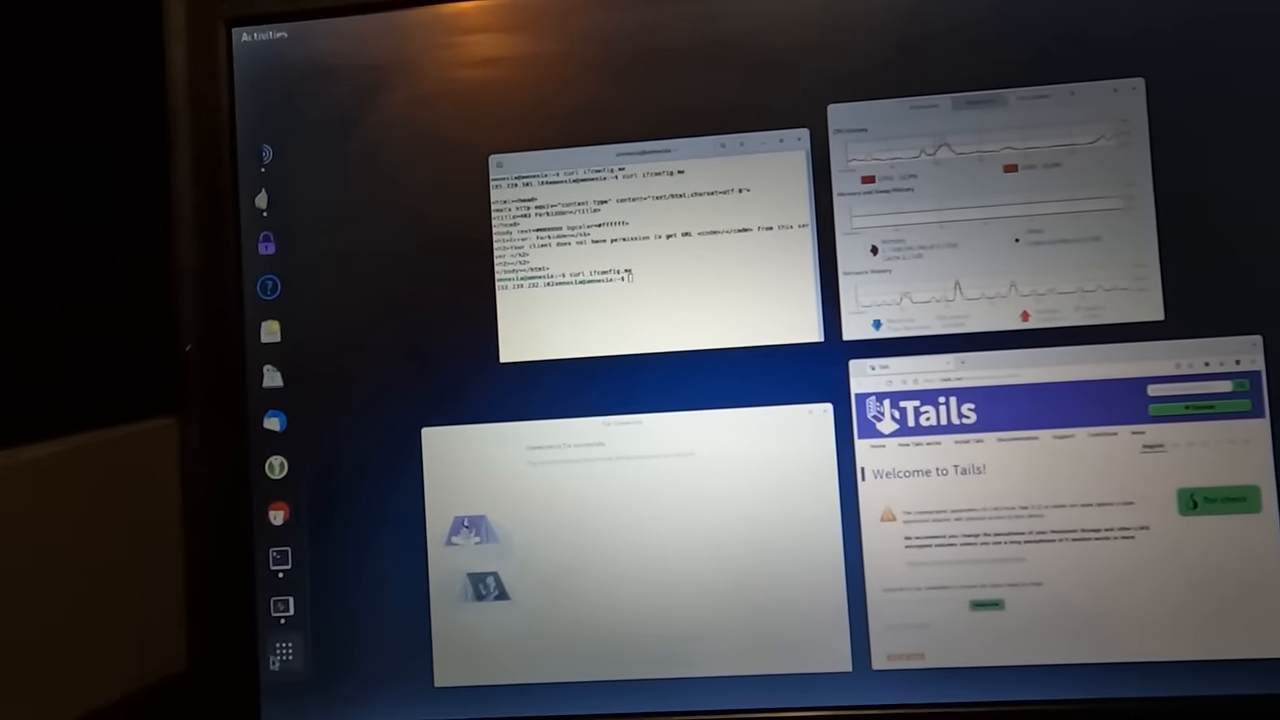
Step: Launch OnionShare from the Activities dash, landing on its Share Files tab
left_click(283, 651)
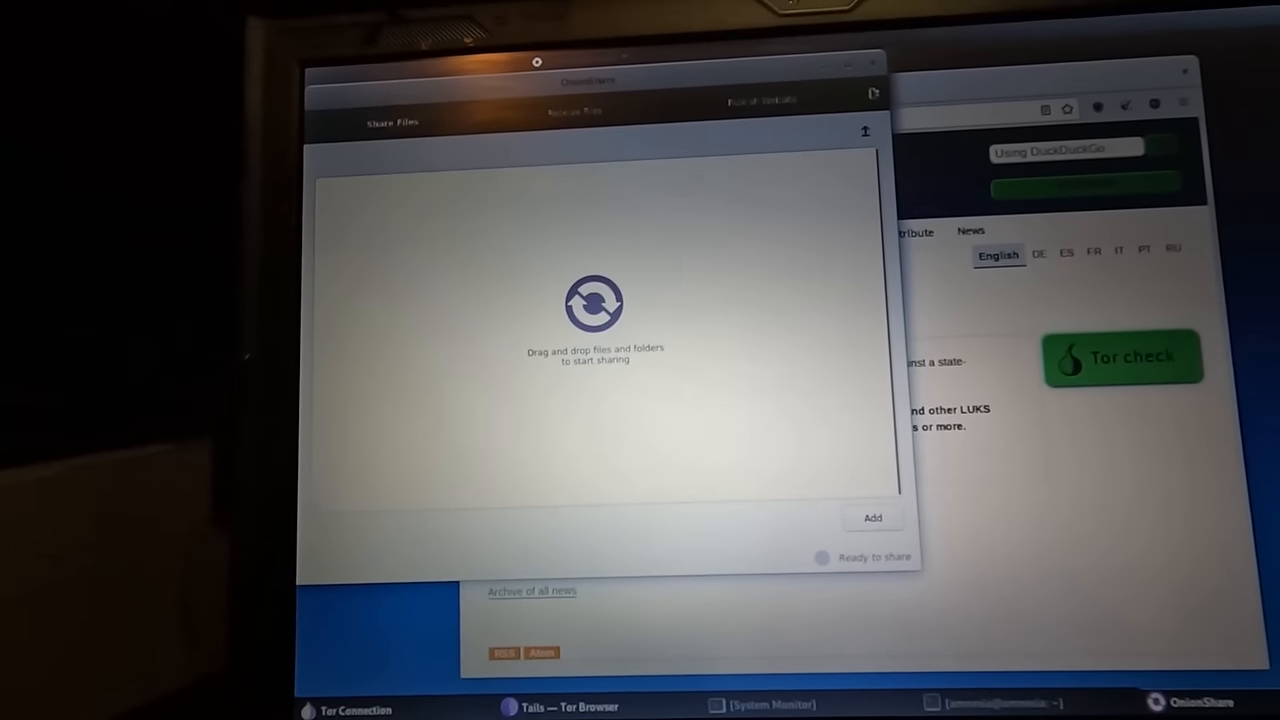
Step: View and dismiss OnionShare settings, quit OnionShare, then search applications for 'mon'
left_click(875, 96)
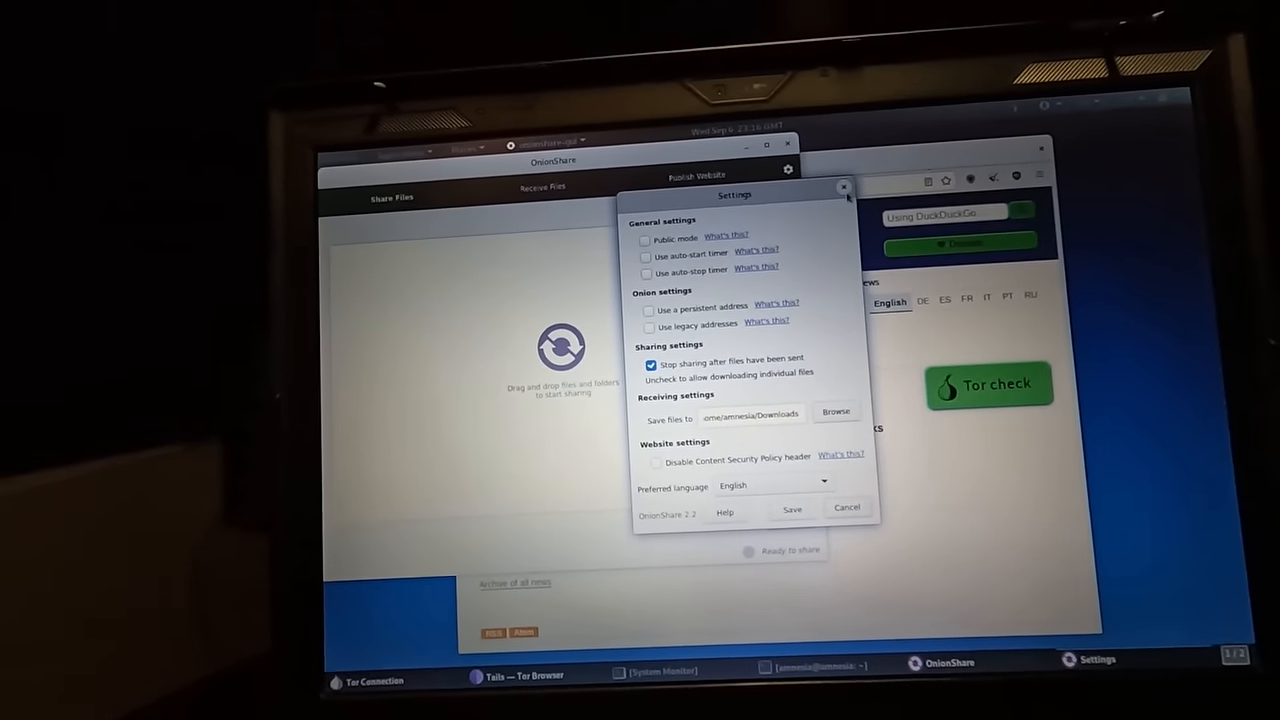
left_click(840, 189)
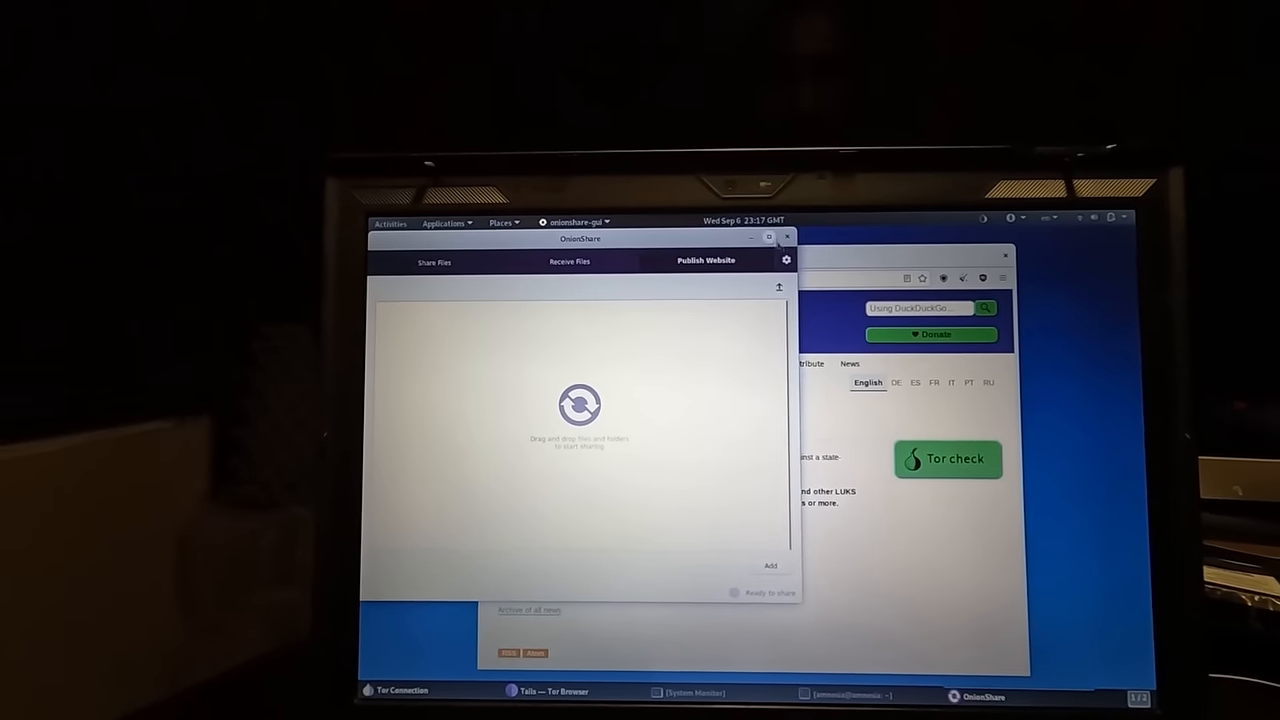
left_click(389, 223)
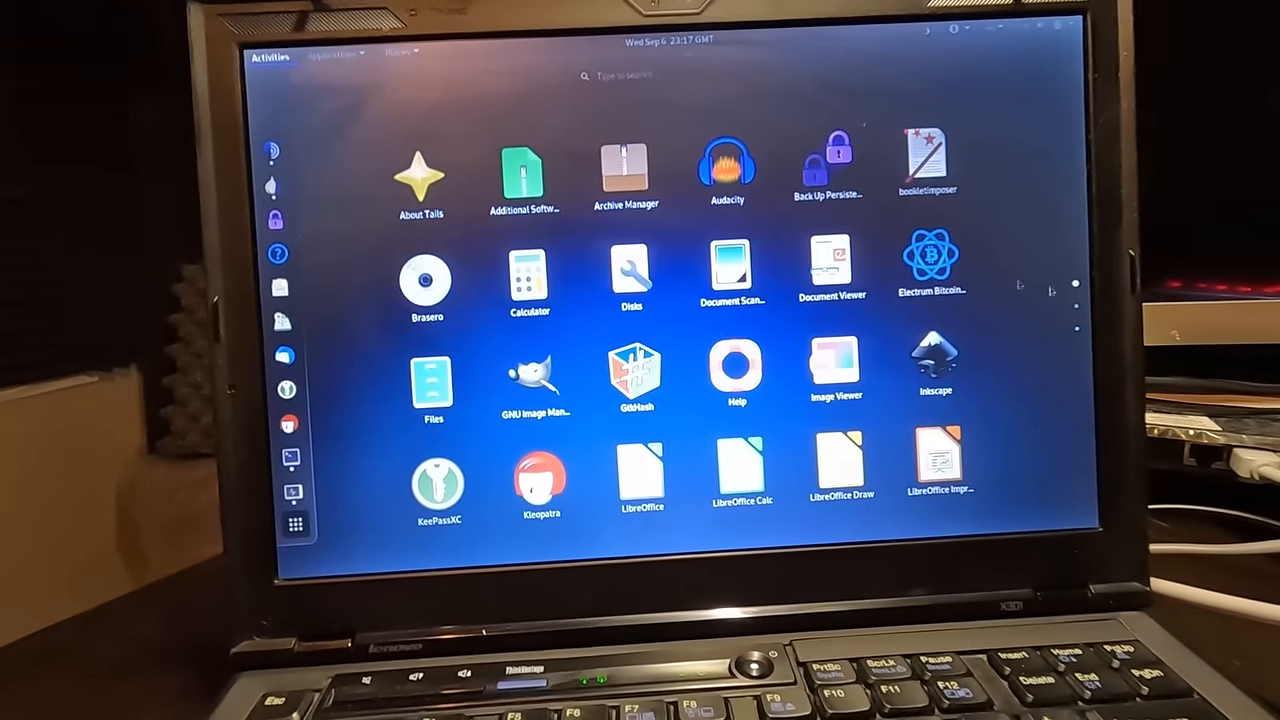
type("mon")
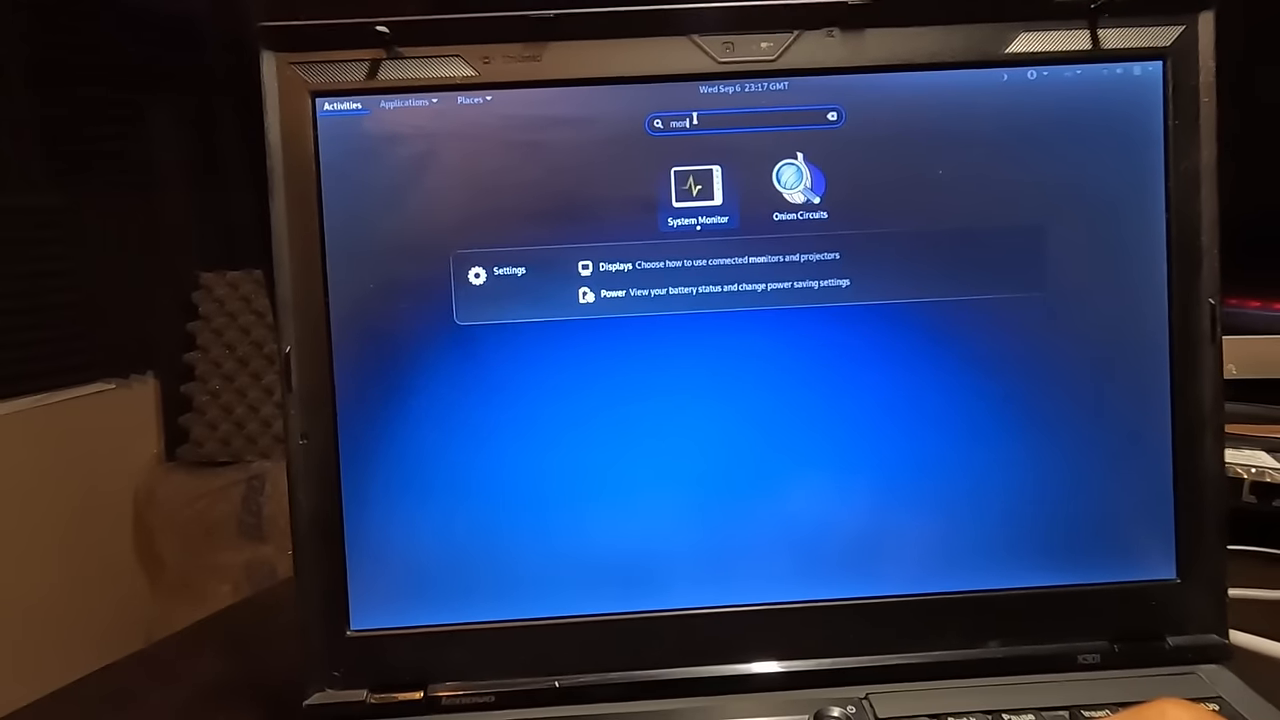